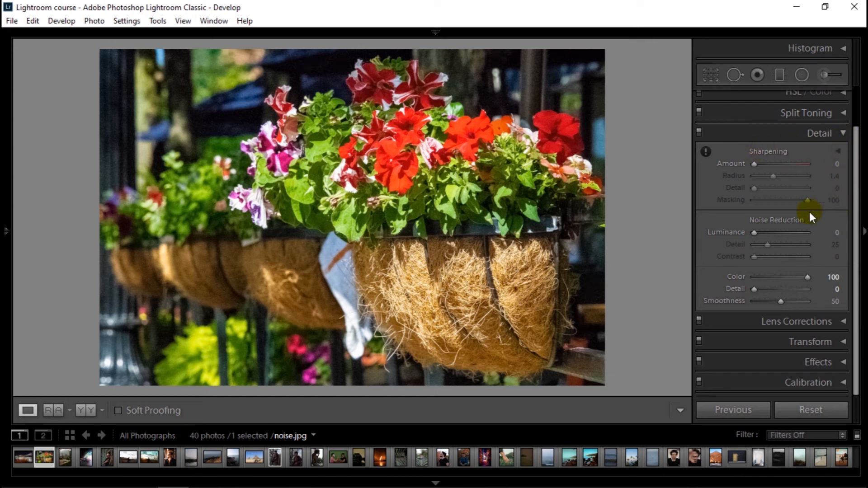
mouse_move(745, 224)
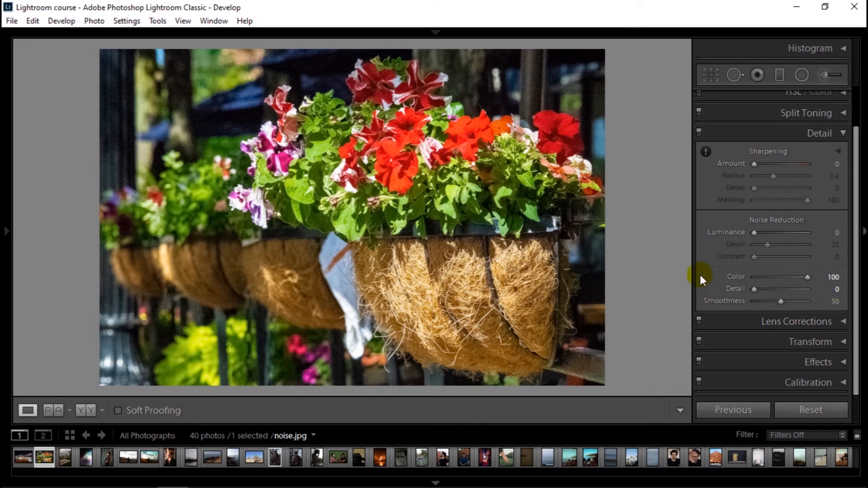
mouse_move(657, 229)
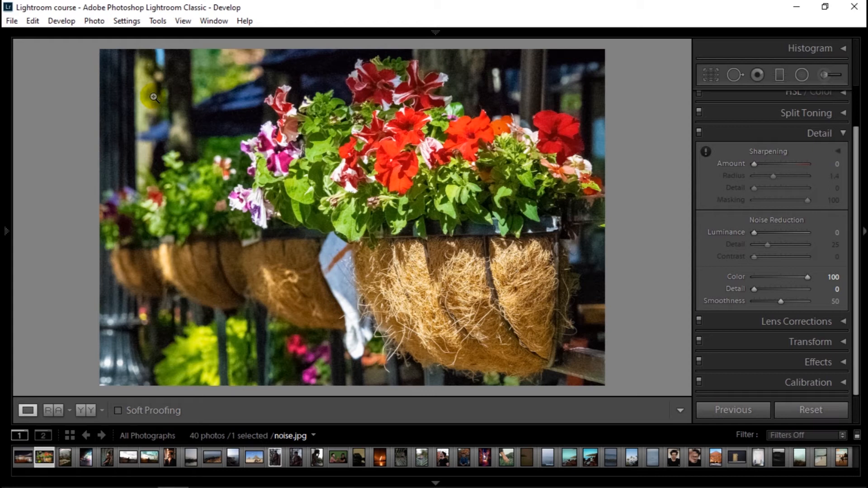
mouse_move(154, 78)
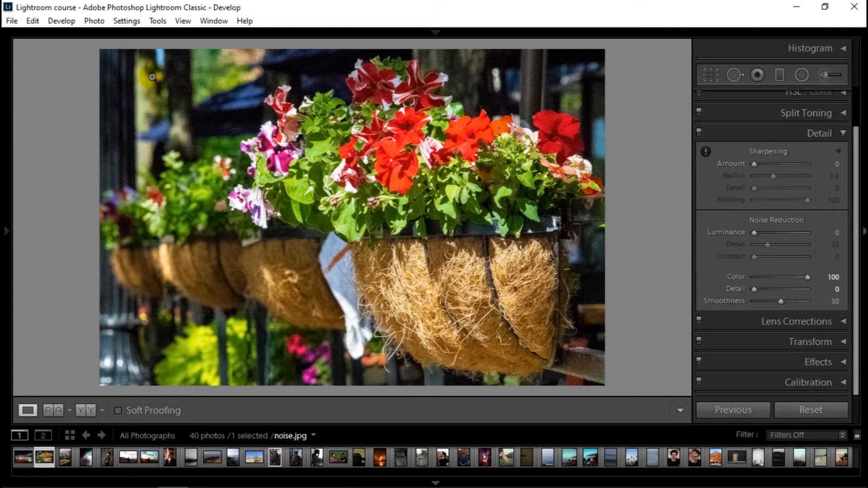
Zoom 1:1 into the flower photo's dark grainy background, then pan the bridge photo's night sky.
left_click(152, 76)
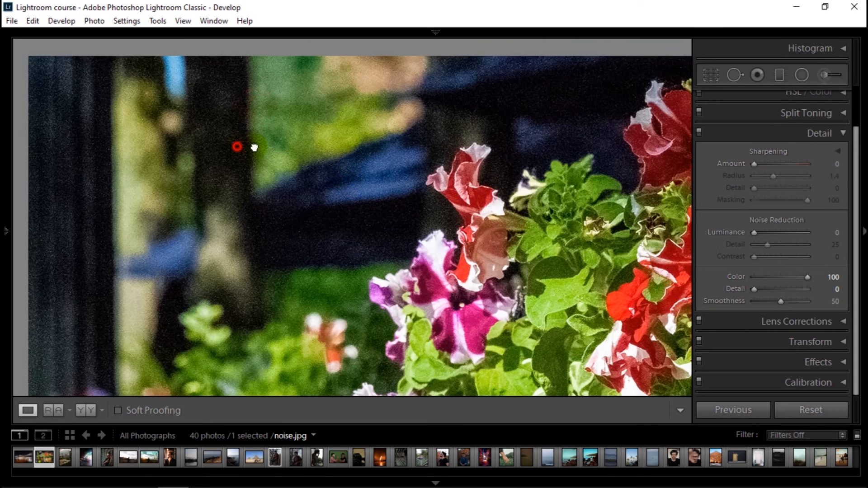
left_click_drag(253, 148, 235, 110)
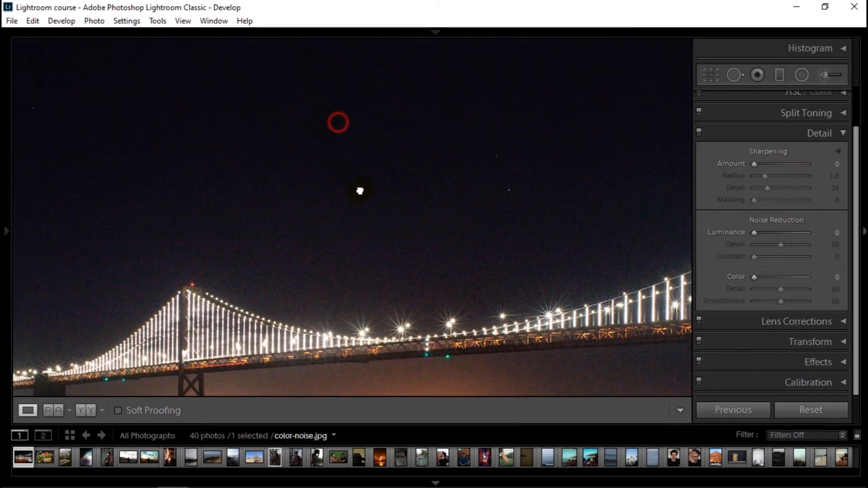
left_click_drag(360, 191, 398, 206)
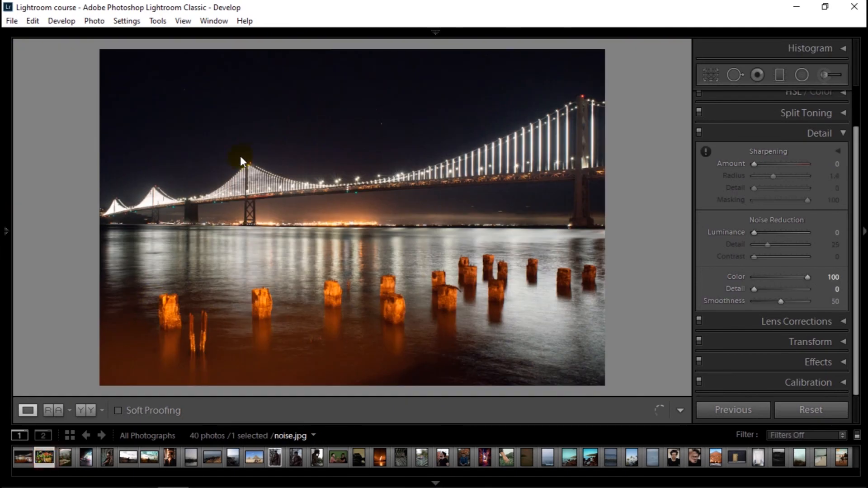
Switch back to noise.jpg and zoom out so the whole flower photo fits the view.
left_click(240, 161)
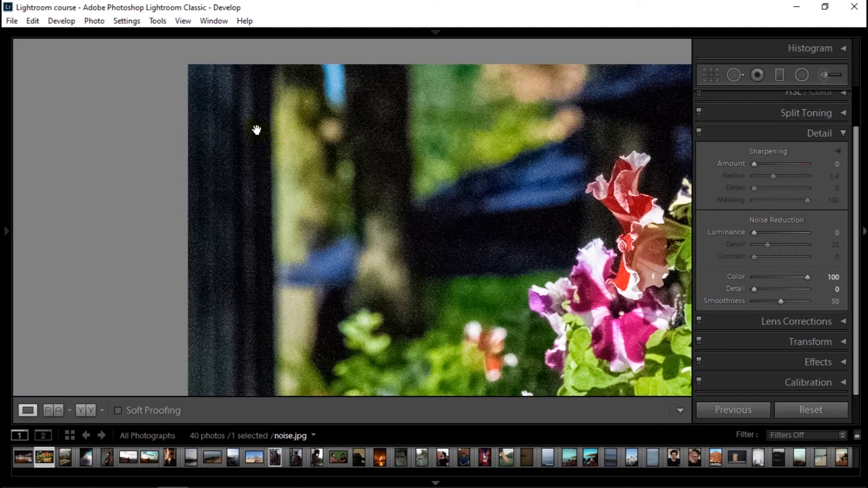
mouse_move(314, 188)
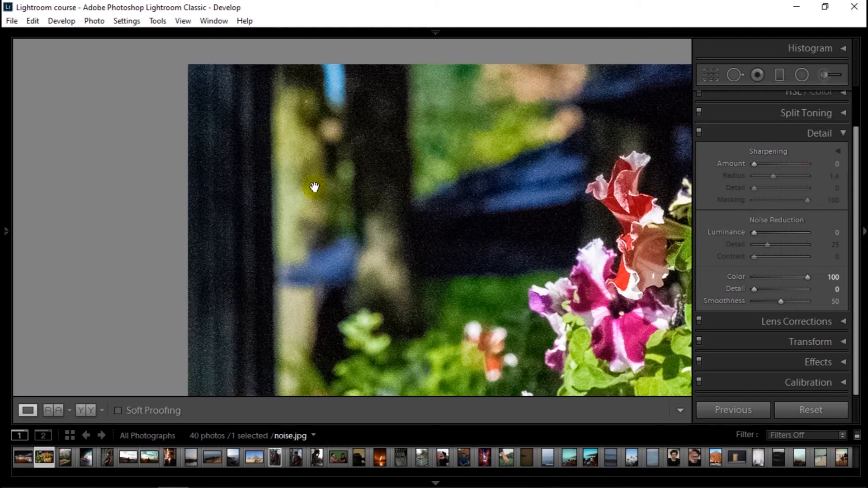
left_click(313, 187)
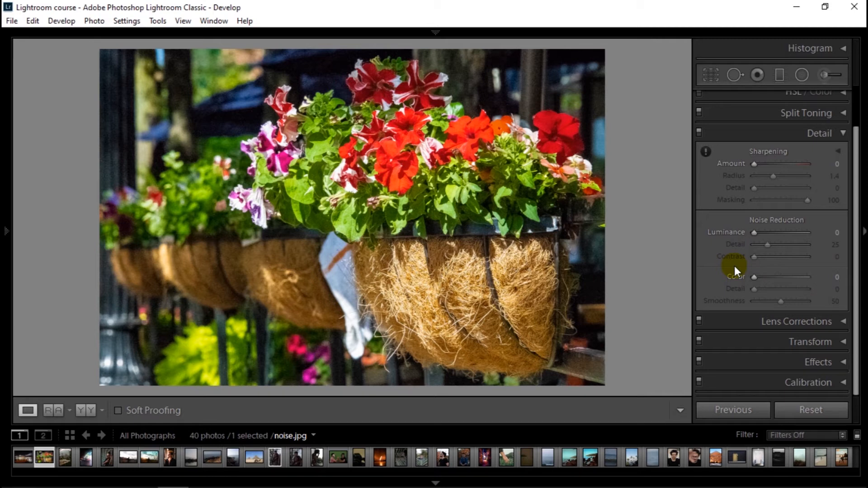
left_click_drag(754, 232, 776, 232)
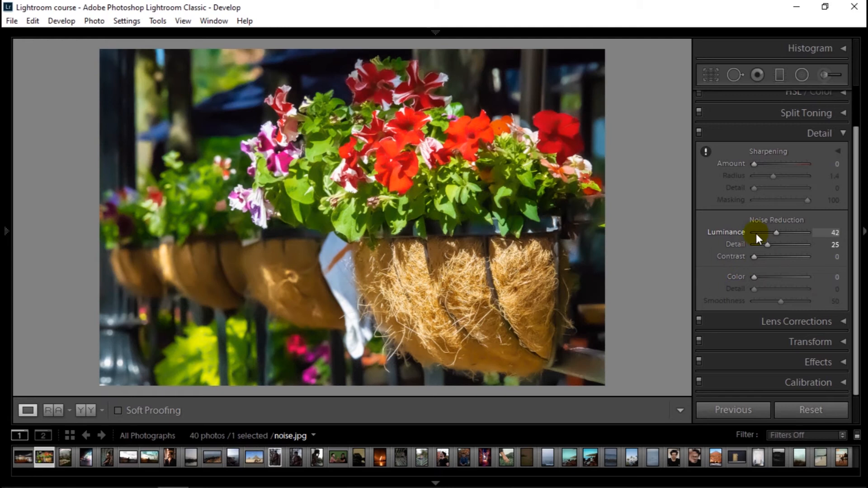
left_click_drag(776, 232, 768, 233)
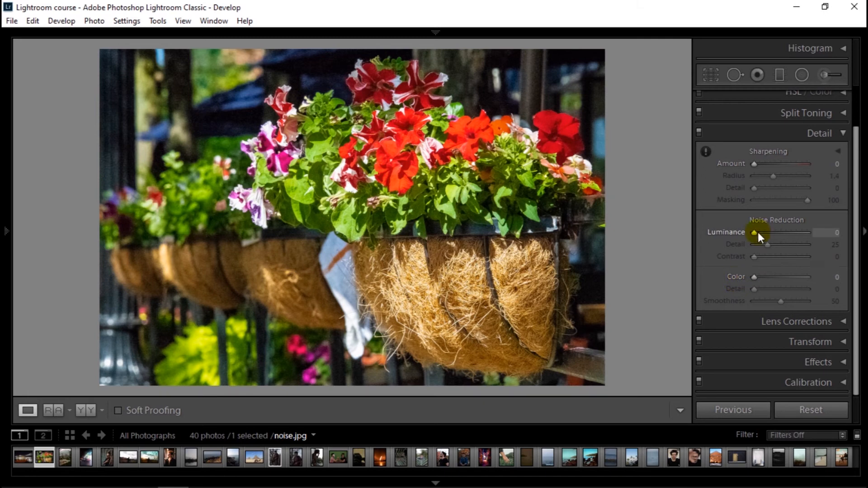
left_click_drag(753, 232, 769, 233)
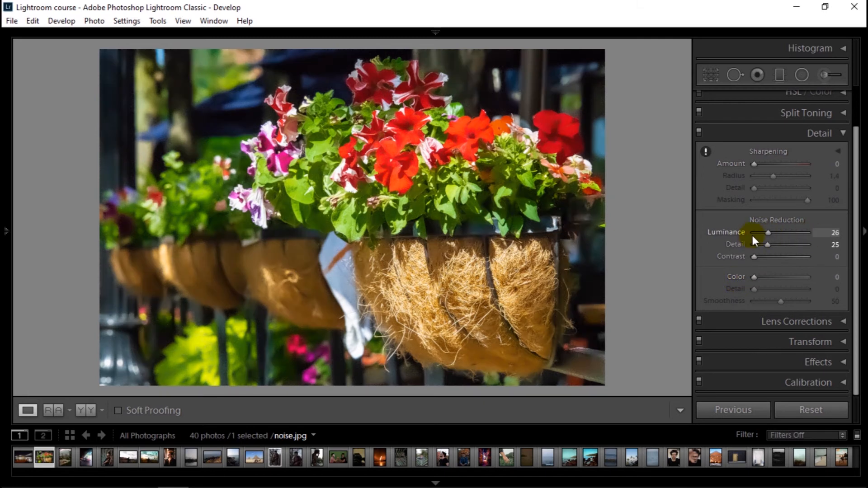
left_click_drag(768, 232, 822, 233)
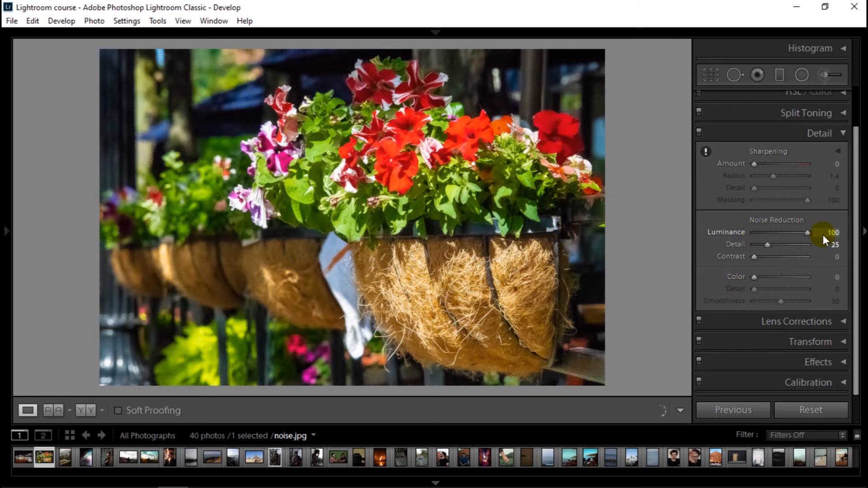
left_click_drag(821, 232, 767, 232)
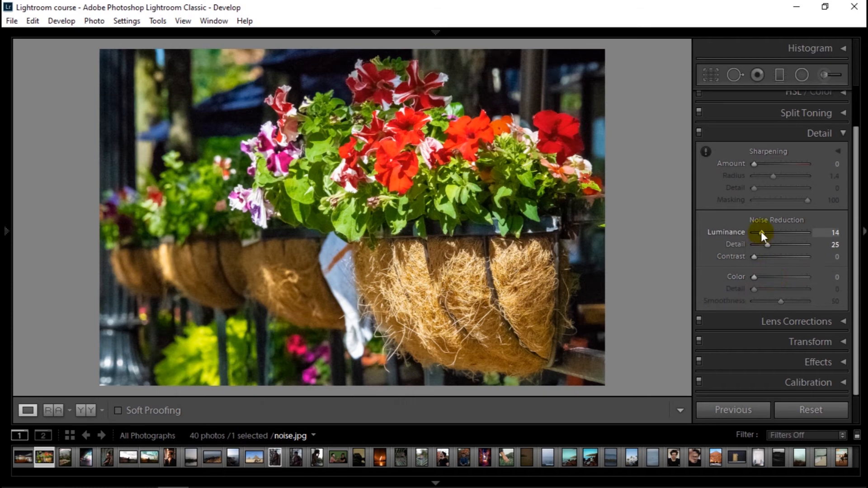
left_click_drag(762, 232, 754, 233)
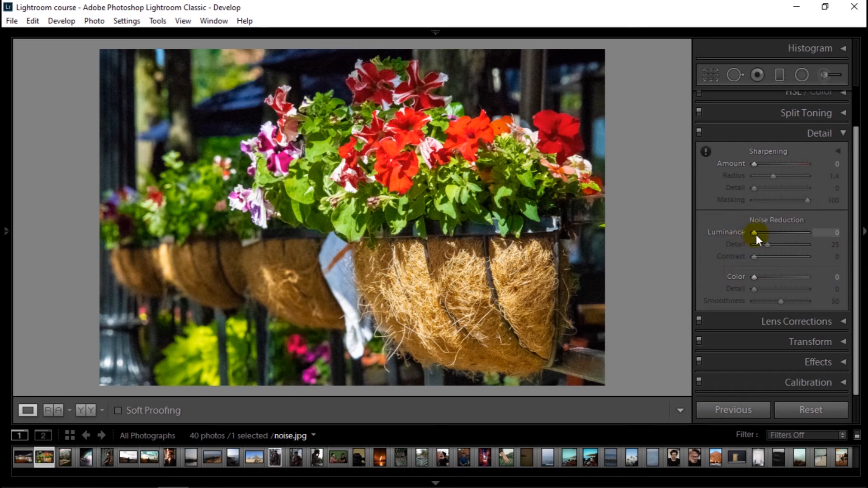
left_click_drag(755, 233, 781, 232)
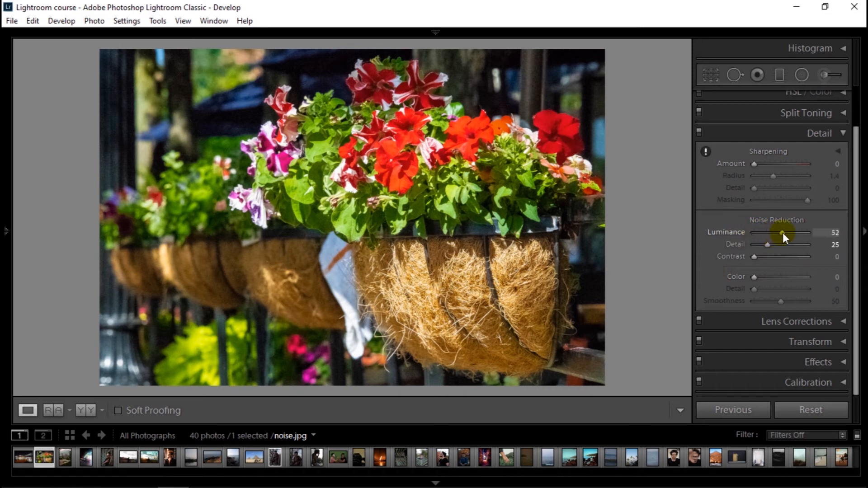
left_click_drag(782, 232, 753, 232)
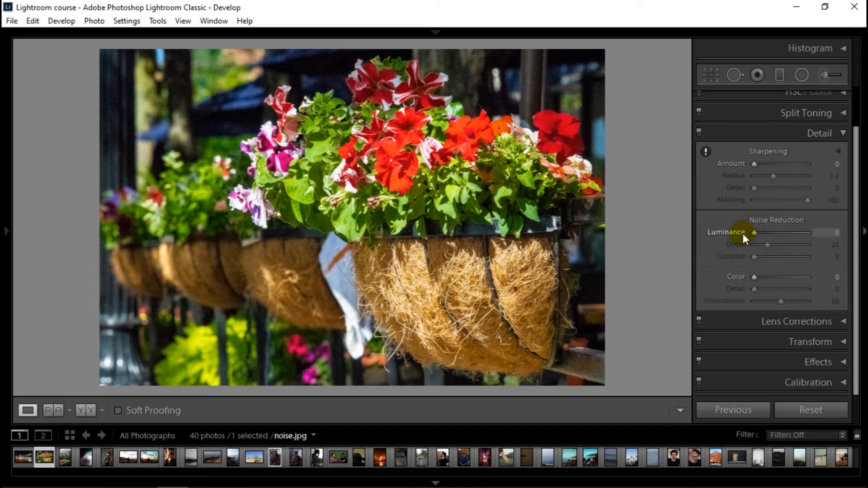
Raise Luminance noise reduction to 44 and bring its Detail slider down to 0.
left_click_drag(768, 232, 773, 232)
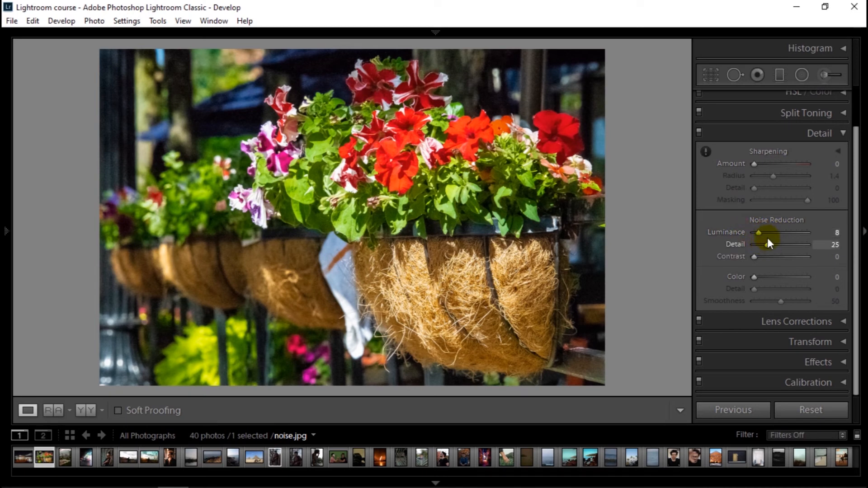
left_click_drag(768, 233, 778, 232)
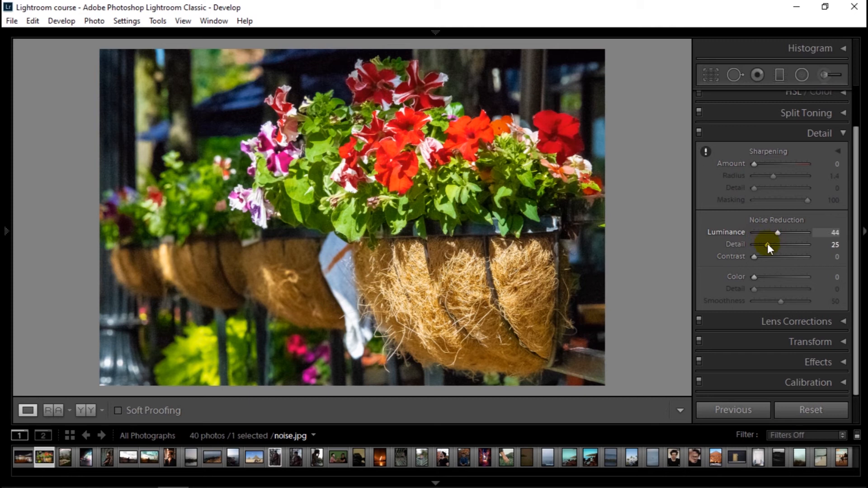
left_click_drag(769, 245, 792, 245)
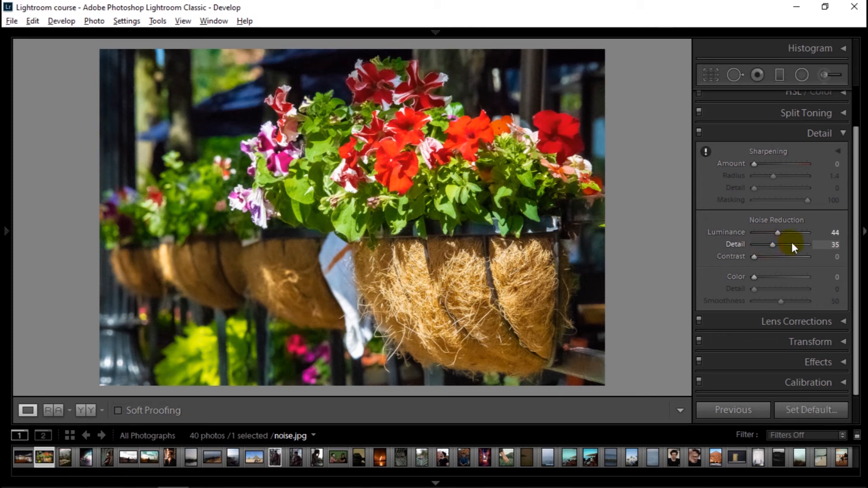
left_click_drag(774, 246, 789, 245)
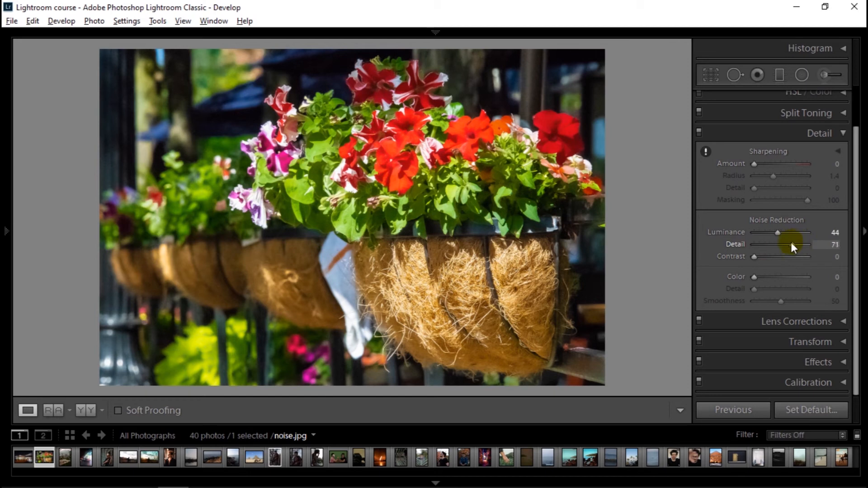
left_click_drag(792, 245, 769, 245)
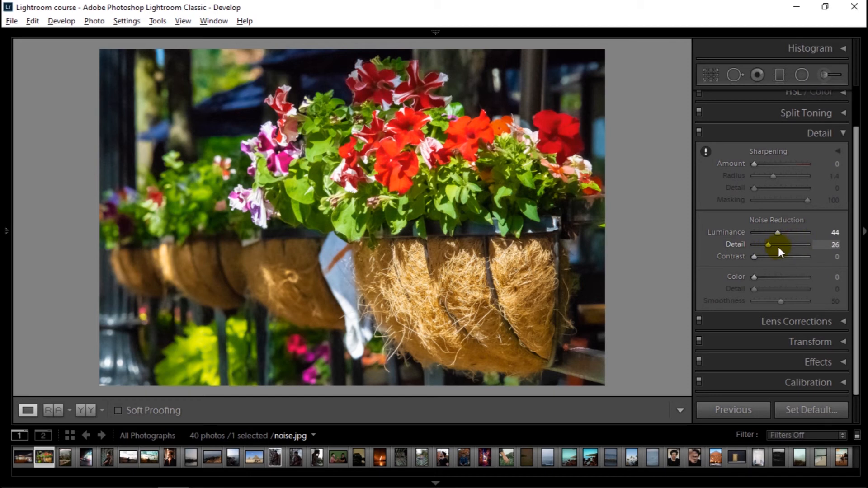
left_click_drag(767, 245, 786, 245)
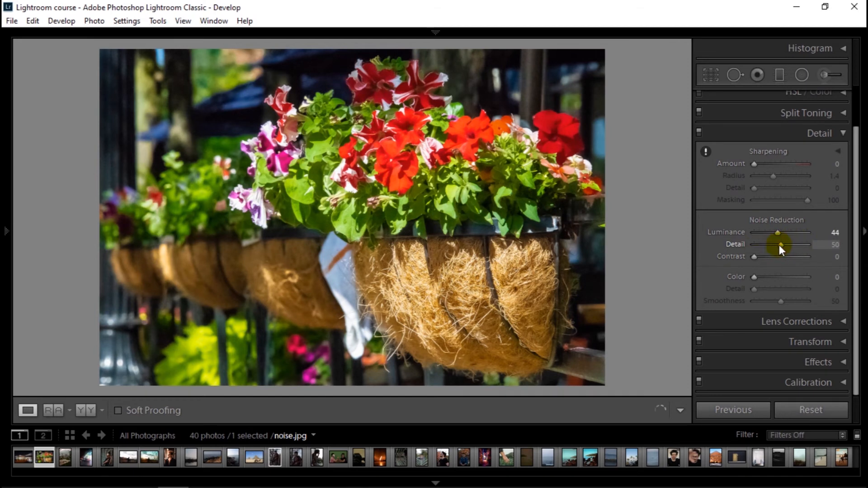
left_click_drag(778, 245, 762, 245)
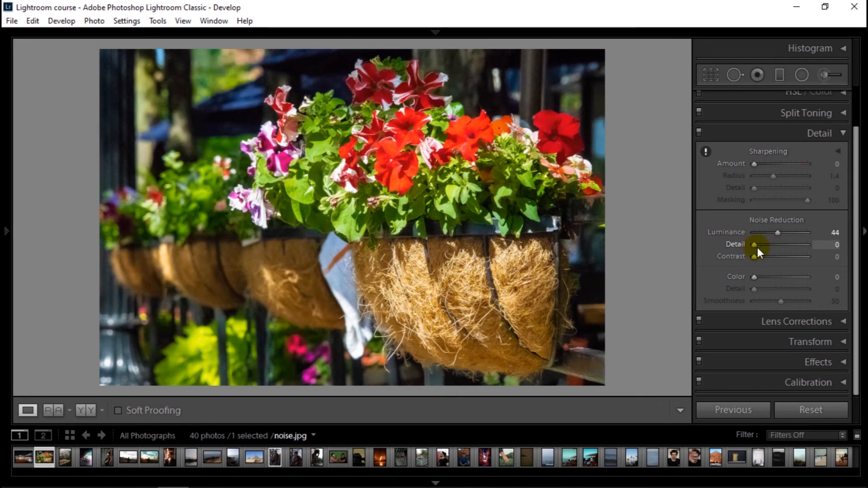
Push Luminance near maximum (about 98) and leave its Detail only slightly raised, around 33.
left_click_drag(778, 233, 789, 233)
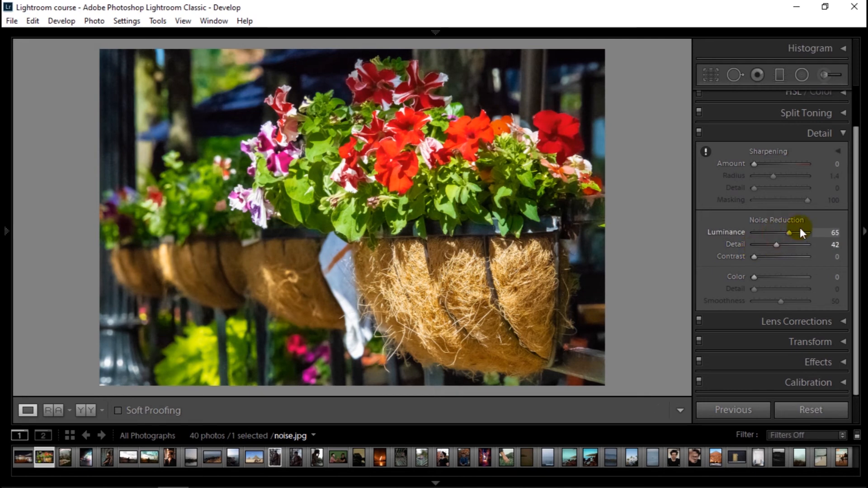
left_click_drag(789, 232, 806, 232)
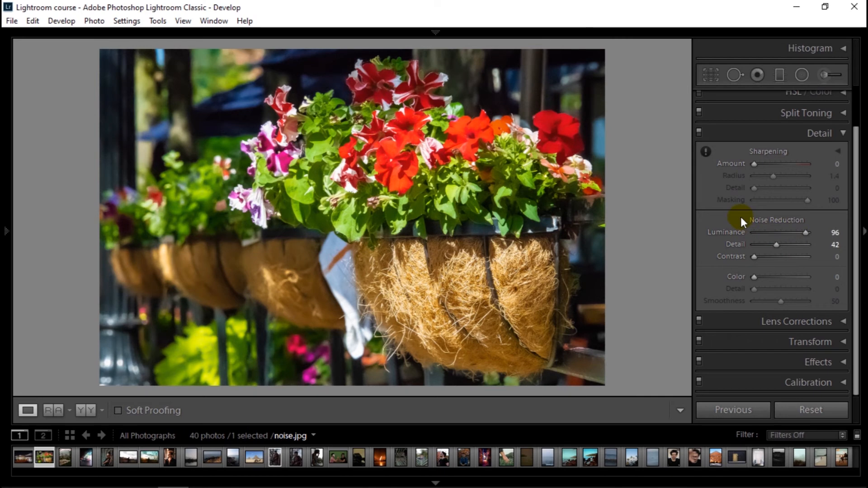
left_click_drag(807, 233, 800, 233)
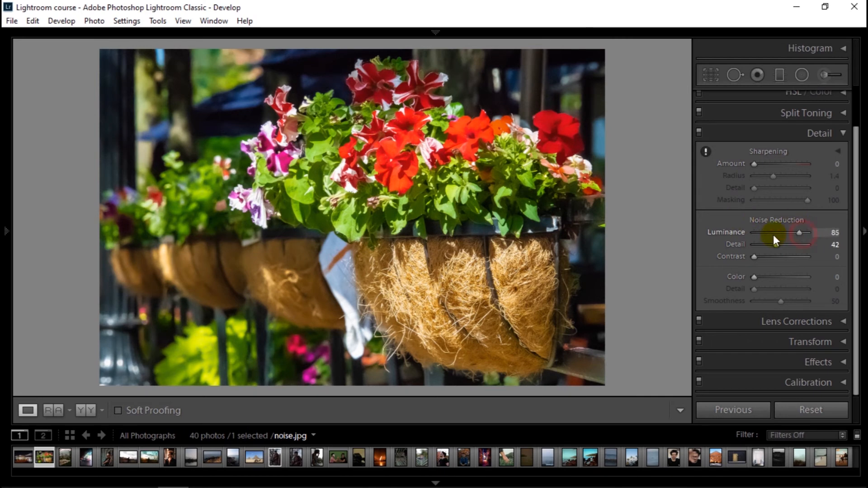
left_click_drag(781, 244, 789, 244)
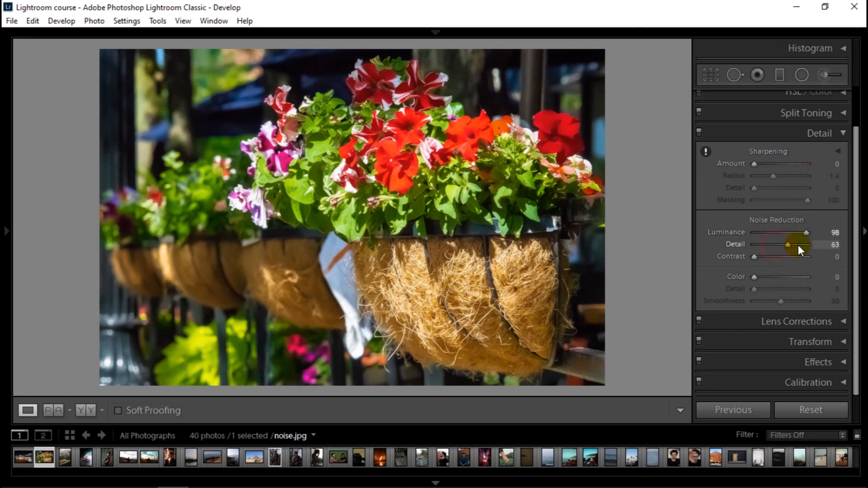
left_click_drag(798, 245, 753, 245)
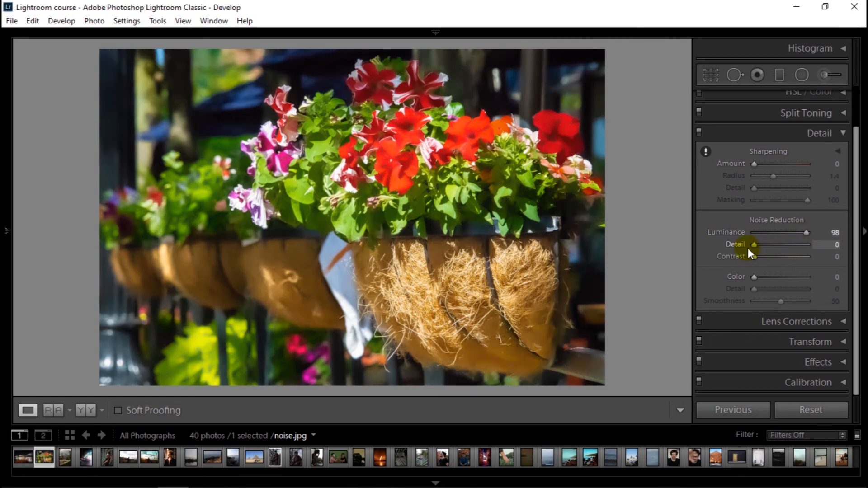
left_click_drag(754, 245, 772, 245)
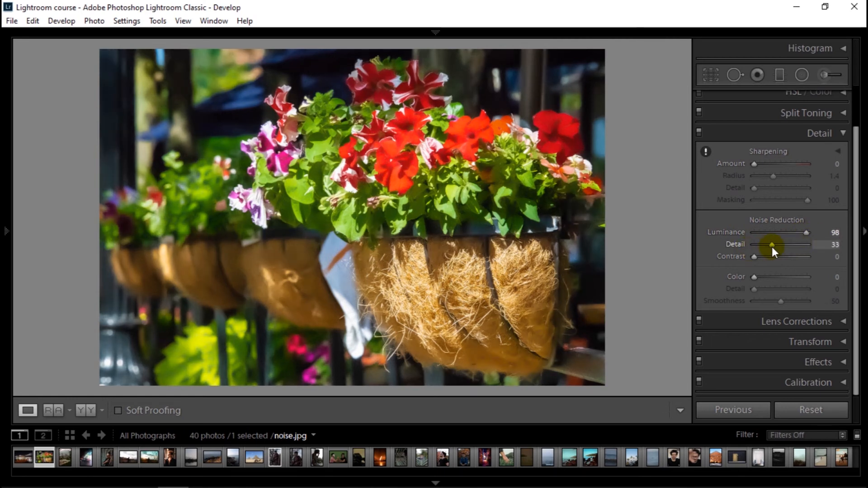
Set luminance noise Detail to about 49 and its Contrast to 76.
left_click_drag(755, 256, 825, 256)
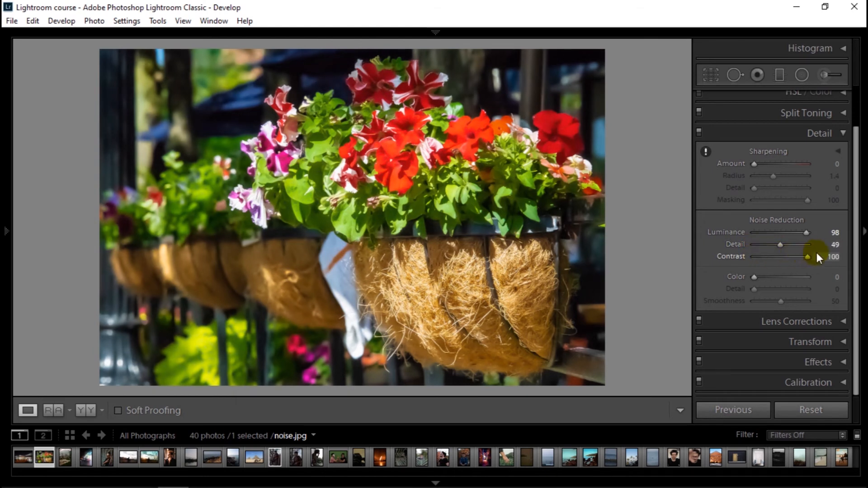
left_click_drag(806, 256, 786, 256)
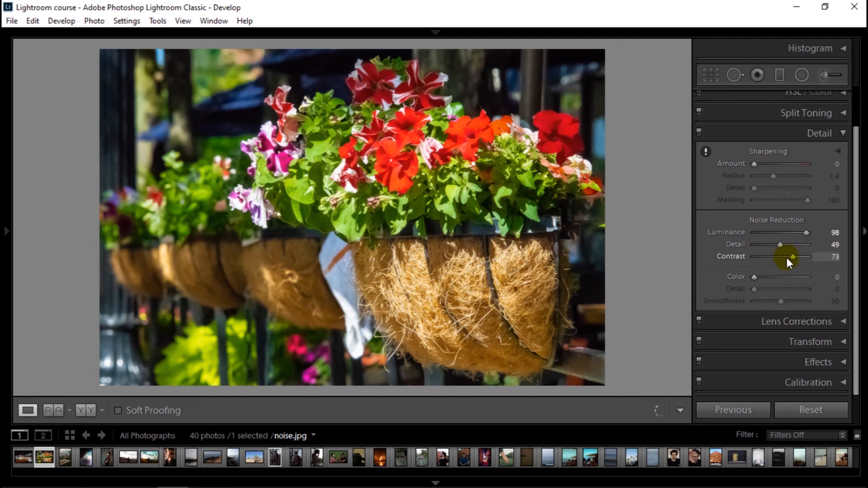
left_click_drag(787, 256, 767, 256)
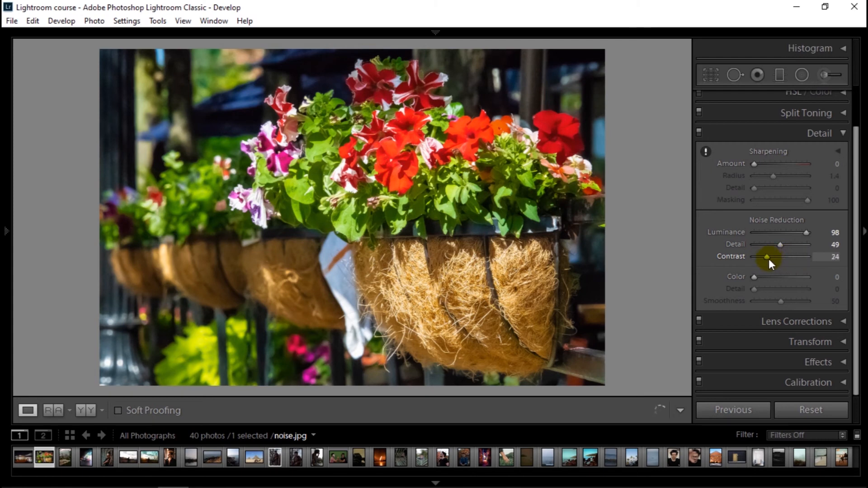
left_click_drag(766, 256, 803, 256)
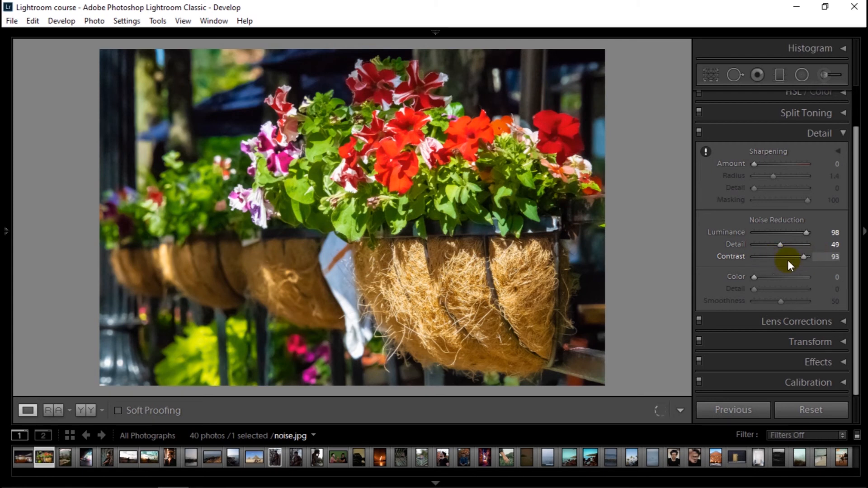
left_click_drag(802, 256, 809, 256)
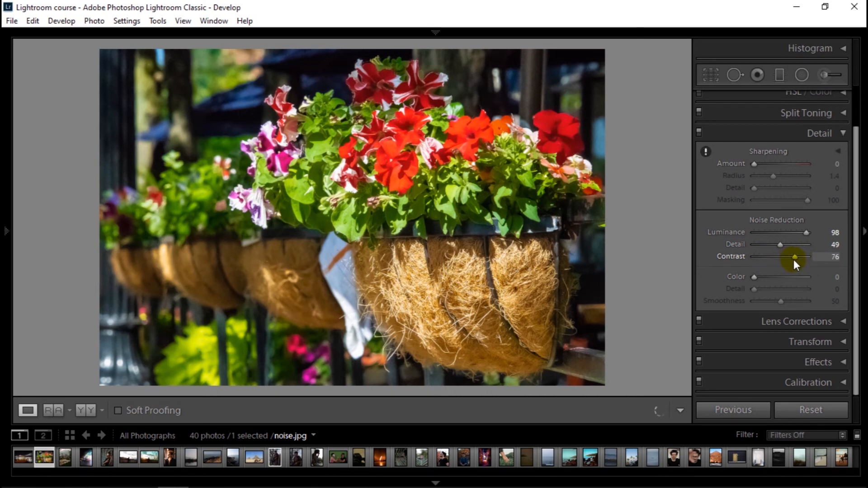
Sweep Luminance and settle it at 81 with Detail at 0, then bring up the night bridge photo.
left_click_drag(807, 233, 754, 233)
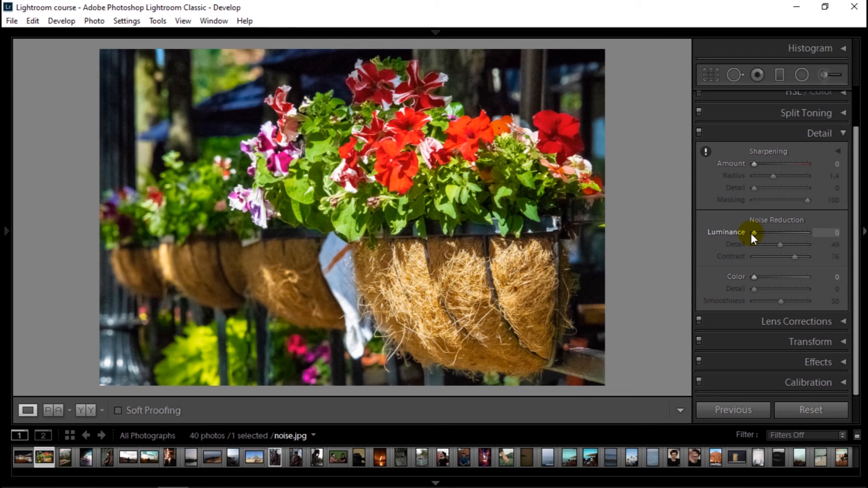
left_click_drag(754, 233, 808, 232)
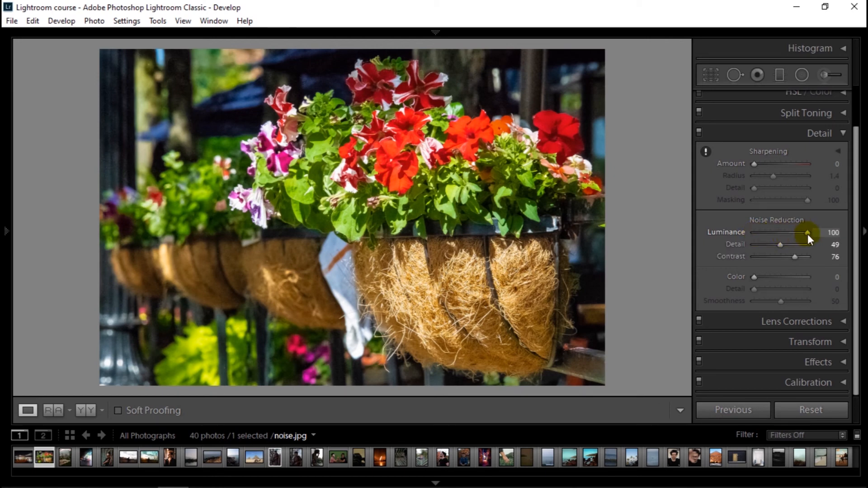
left_click_drag(808, 232, 791, 233)
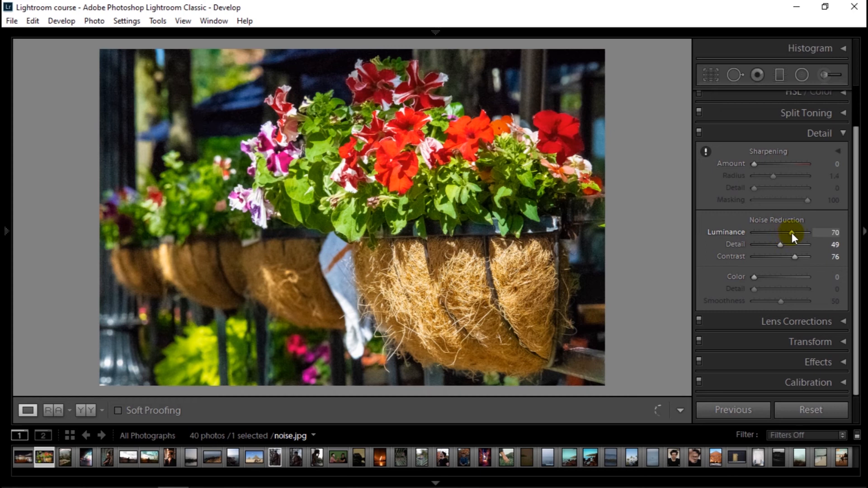
left_click_drag(792, 232, 769, 232)
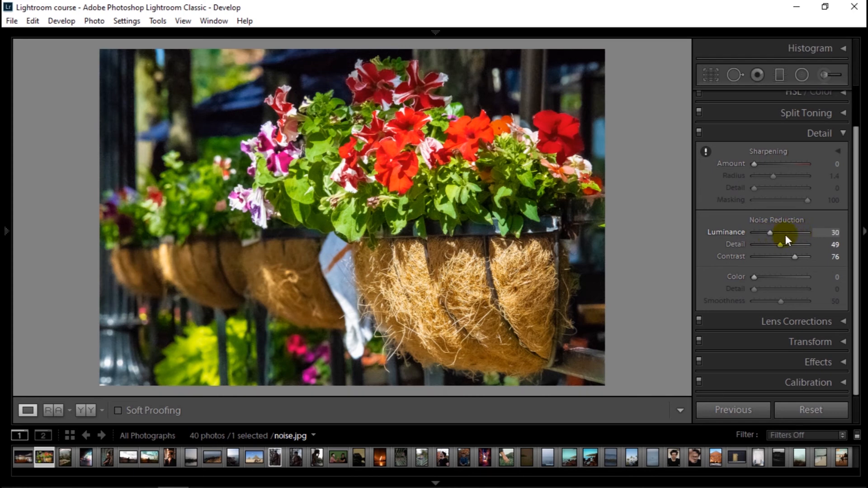
left_click_drag(769, 232, 797, 232)
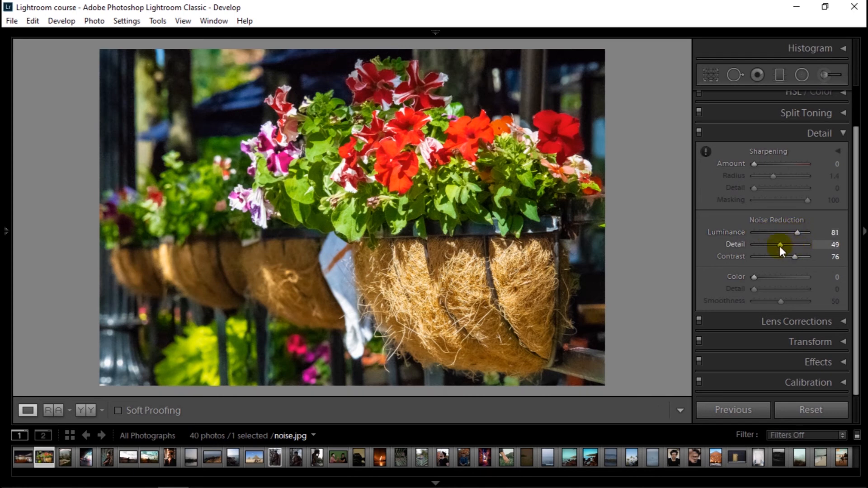
left_click_drag(779, 245, 754, 245)
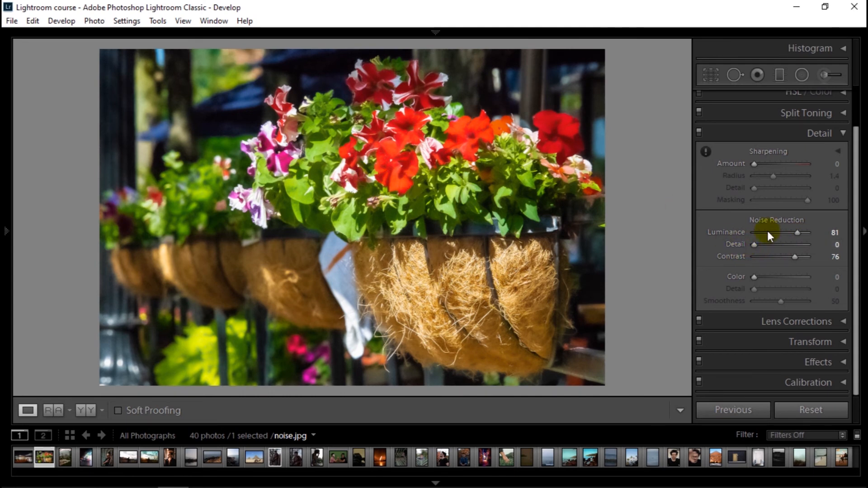
left_click_drag(754, 245, 796, 244)
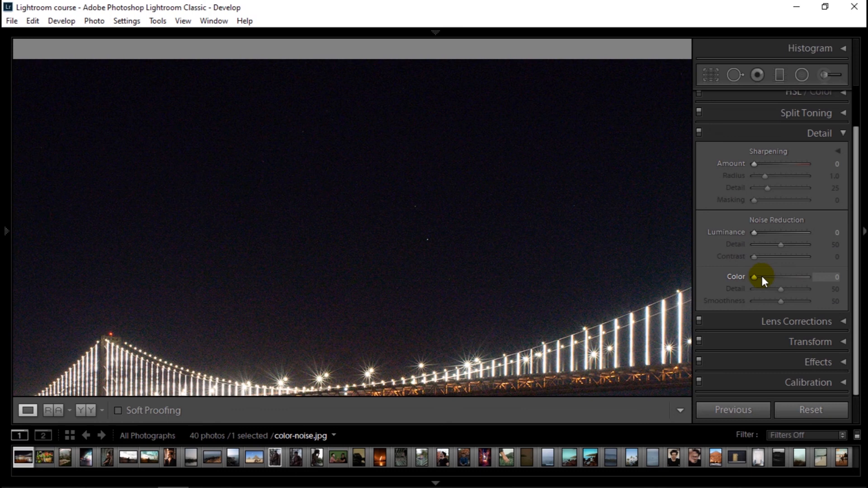
Raise the bridge photo's Color noise reduction to about 71 with Detail 0 and Smoothness 94.
left_click_drag(754, 277, 774, 276)
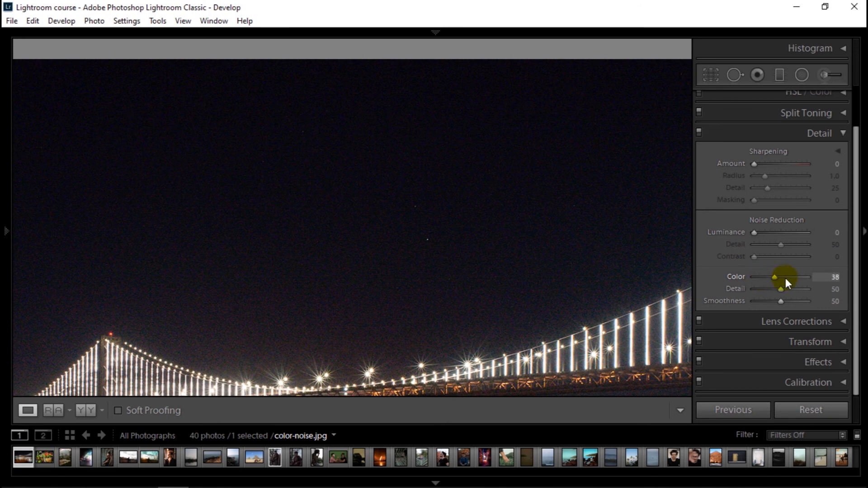
left_click_drag(774, 277, 779, 277)
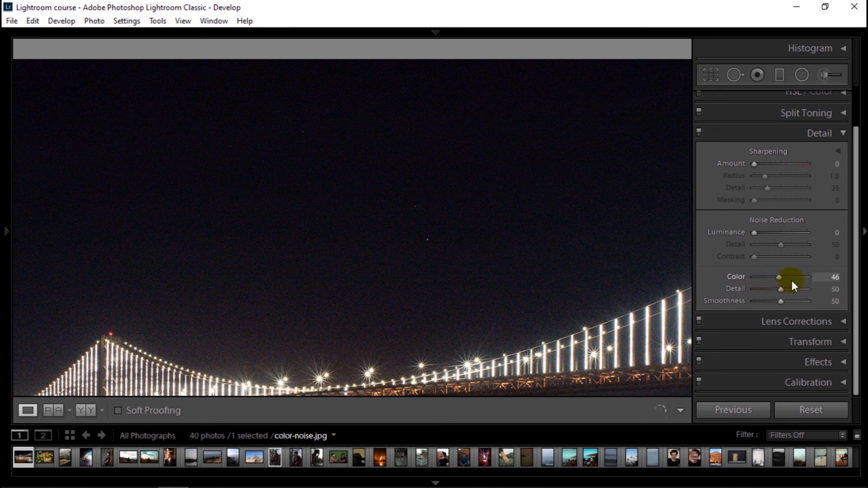
left_click_drag(779, 277, 790, 277)
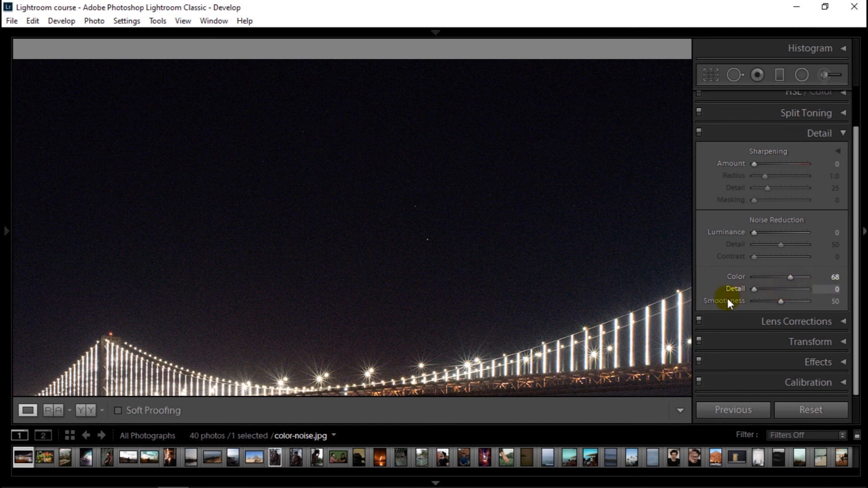
left_click_drag(780, 301, 753, 300)
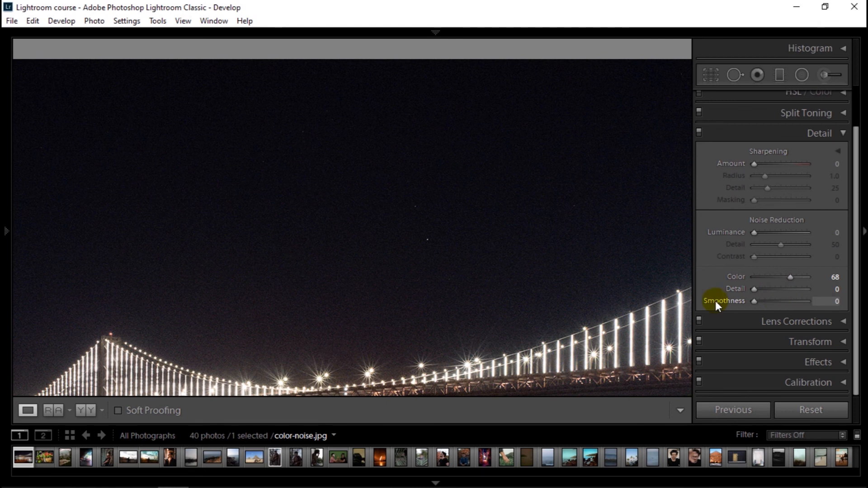
left_click_drag(753, 300, 804, 301)
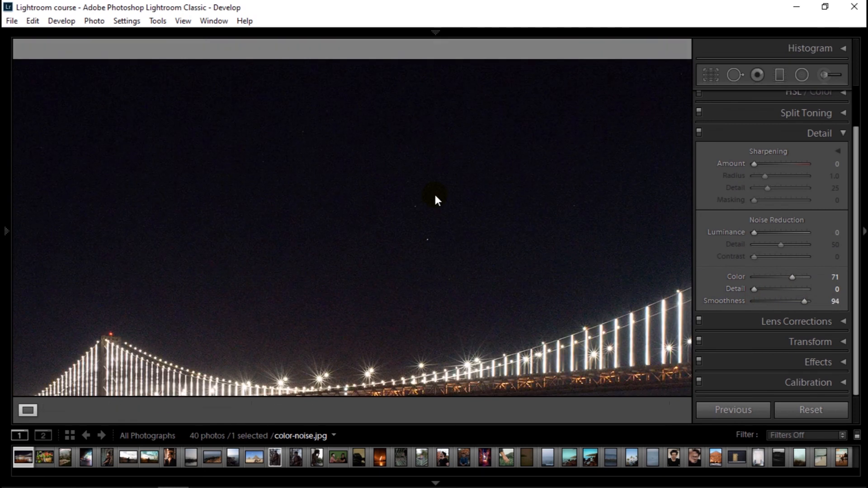
left_click(435, 200)
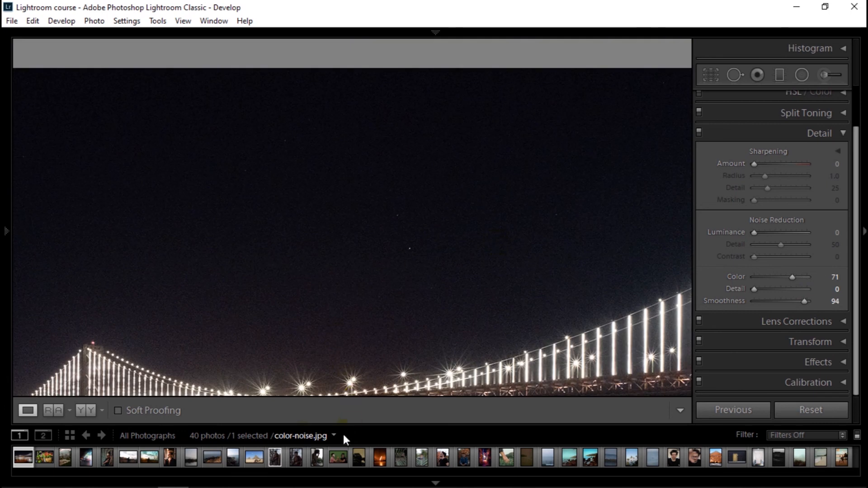
mouse_move(483, 192)
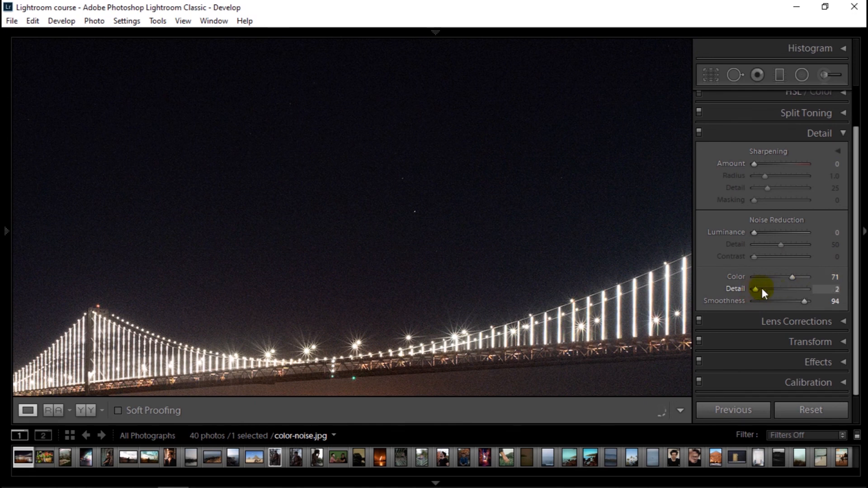
Raise colour Detail to 68, then sweep the Color amount and leave it at 32.
left_click_drag(756, 289, 794, 288)
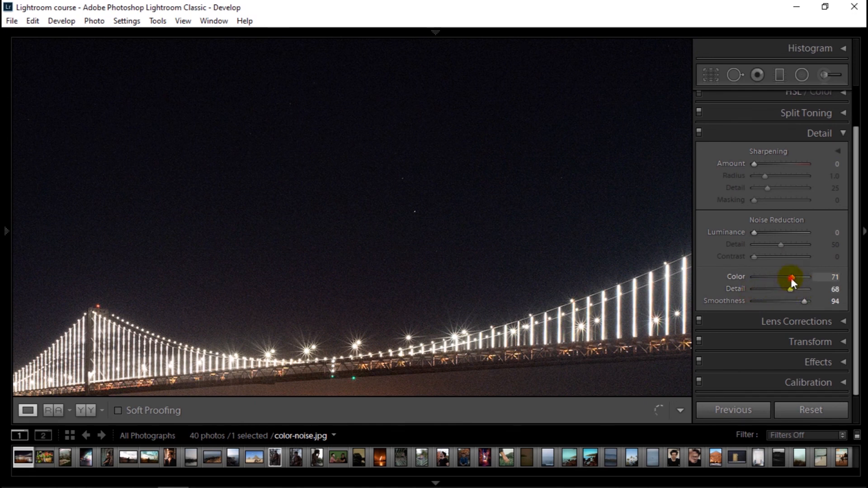
left_click_drag(790, 276, 774, 277)
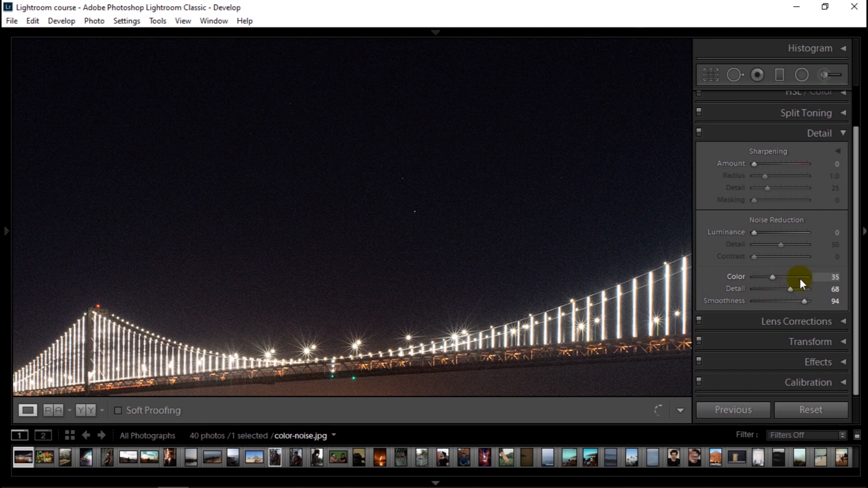
left_click_drag(800, 277, 764, 277)
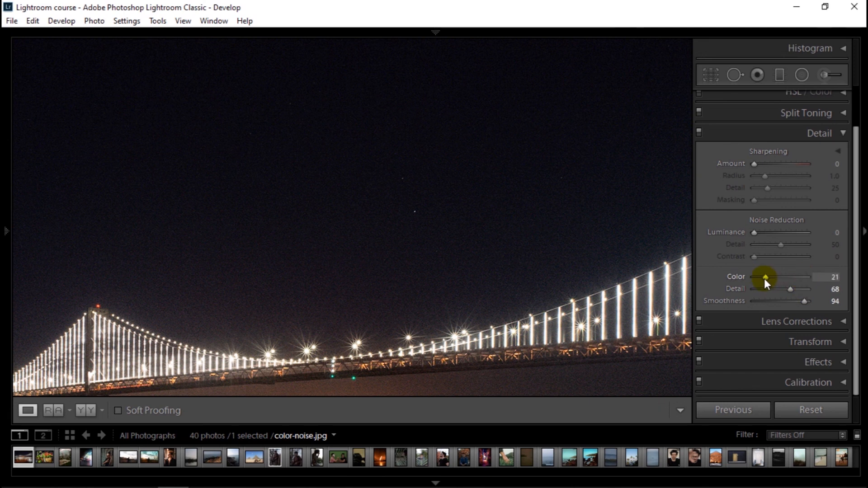
left_click_drag(765, 277, 771, 276)
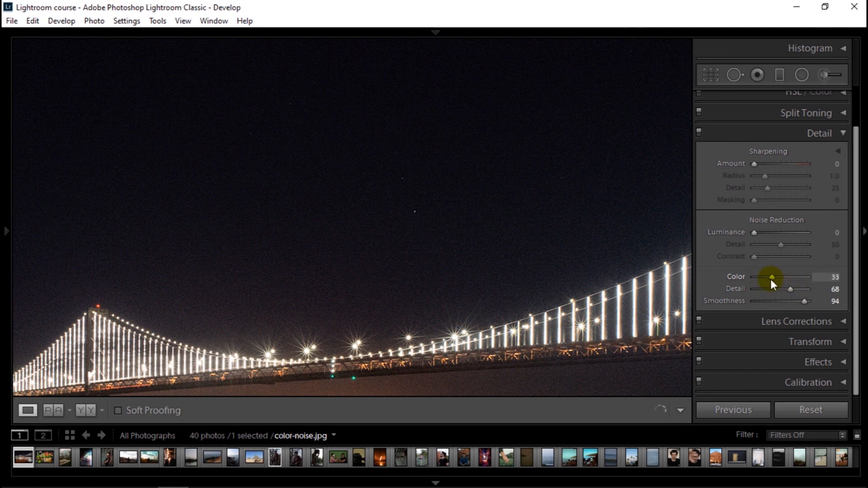
left_click_drag(771, 277, 800, 277)
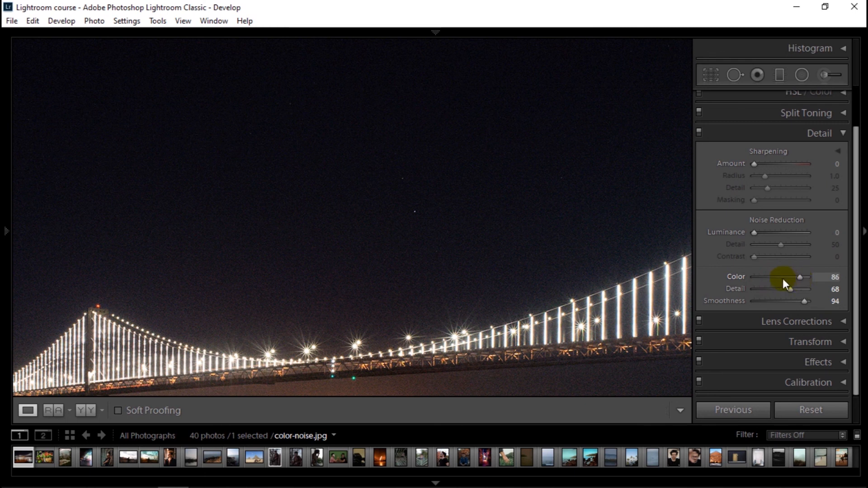
left_click_drag(798, 277, 777, 277)
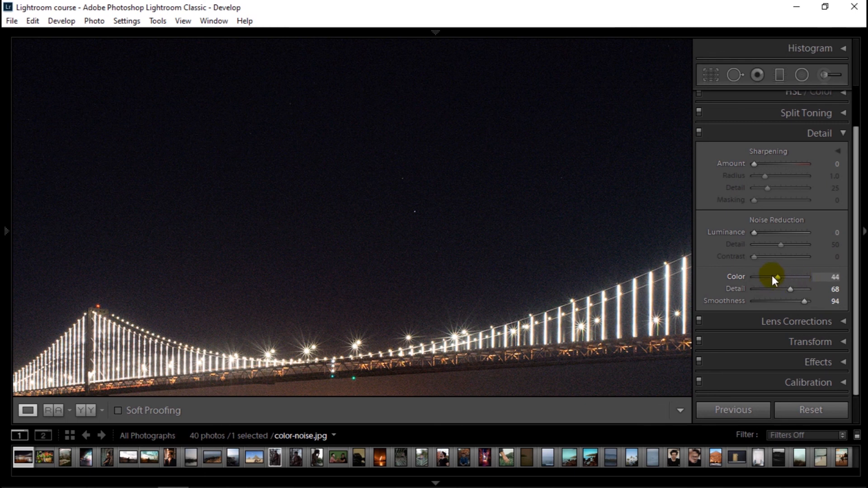
left_click_drag(769, 277, 778, 277)
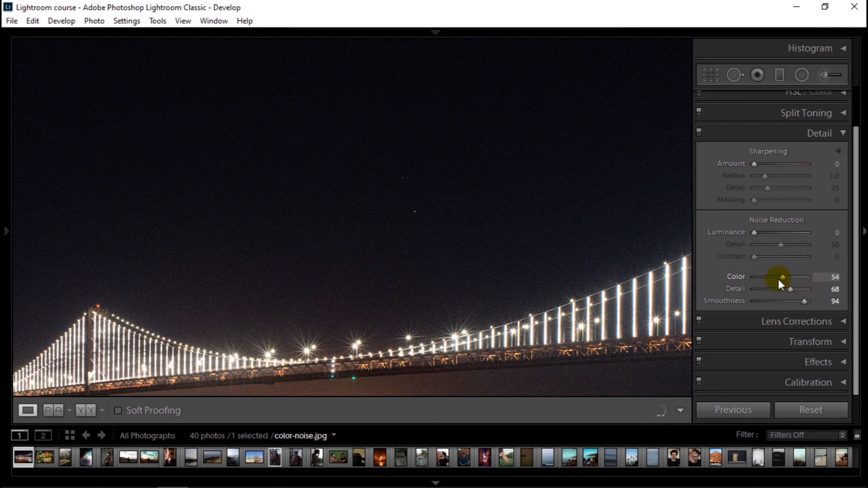
left_click_drag(780, 278, 774, 278)
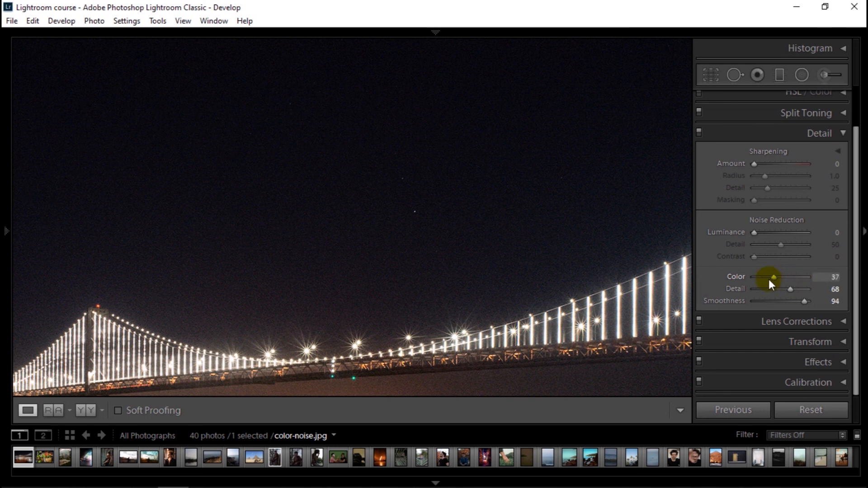
left_click_drag(774, 277, 781, 277)
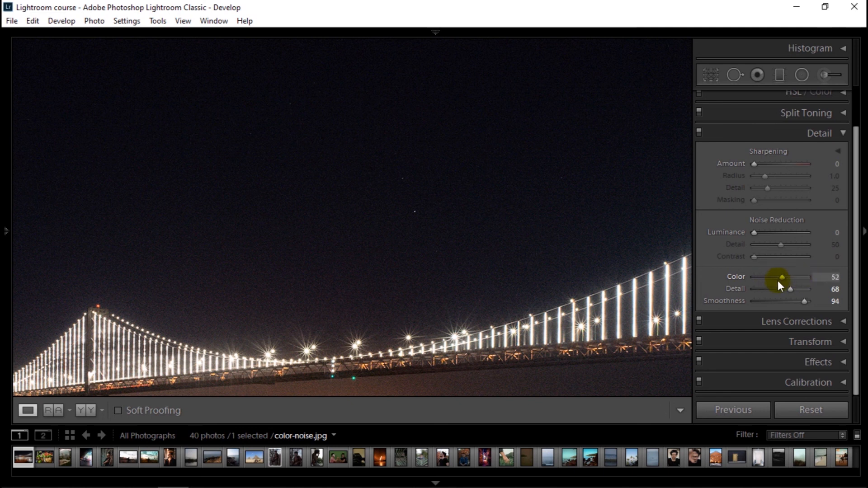
left_click_drag(782, 278, 771, 278)
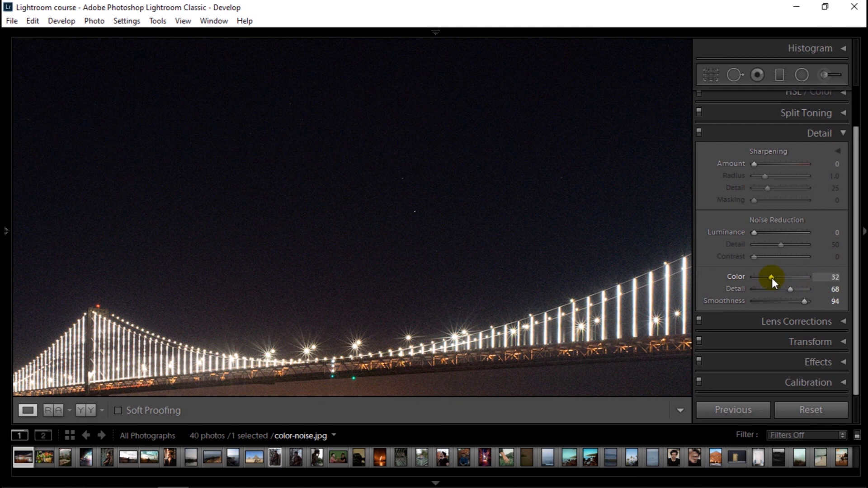